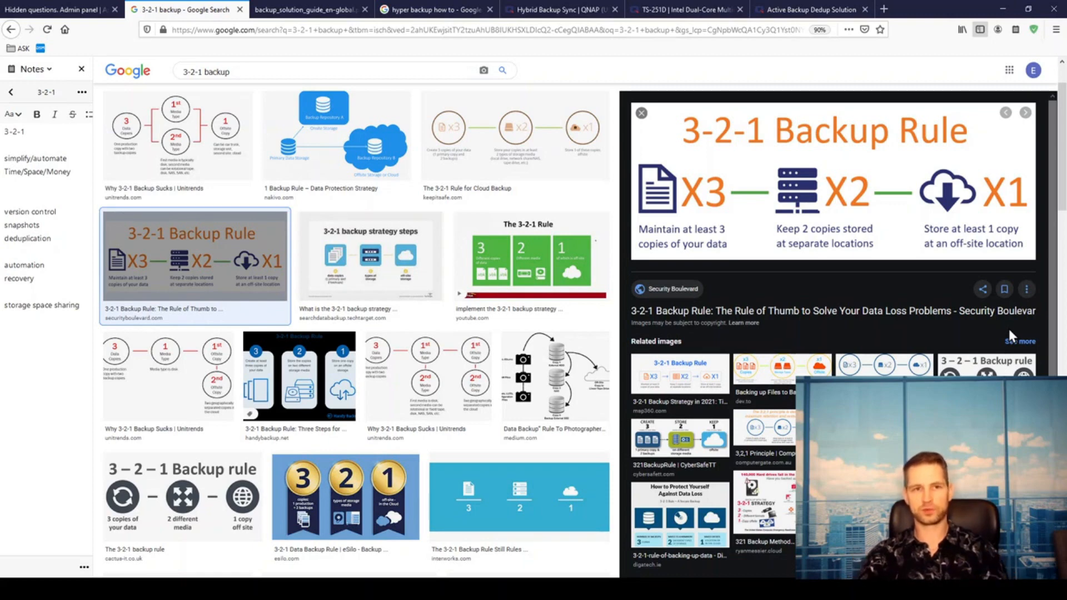
# Step: Switch back to the 'Hidden questions. Admin panel' tab showing the 3-2-1 backup with QNAP question
pyautogui.click(308, 10)
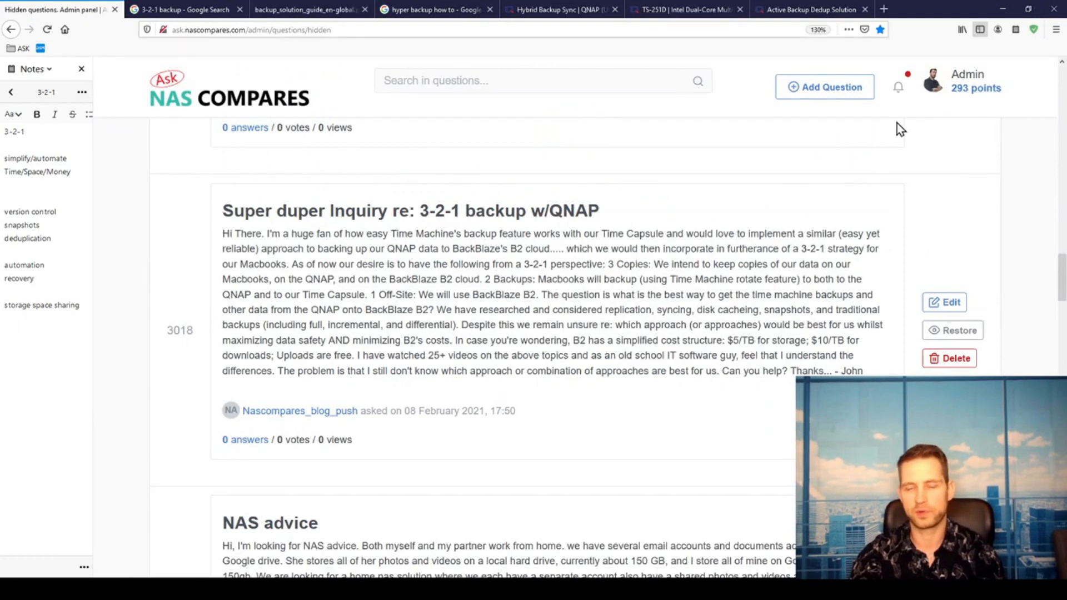
pyautogui.moveTo(852, 176)
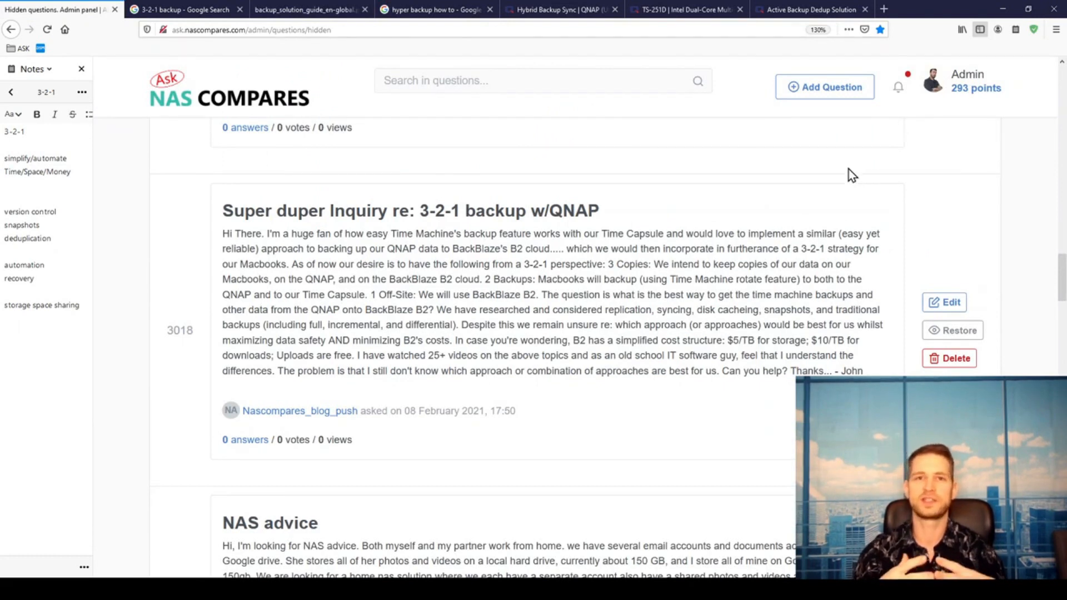